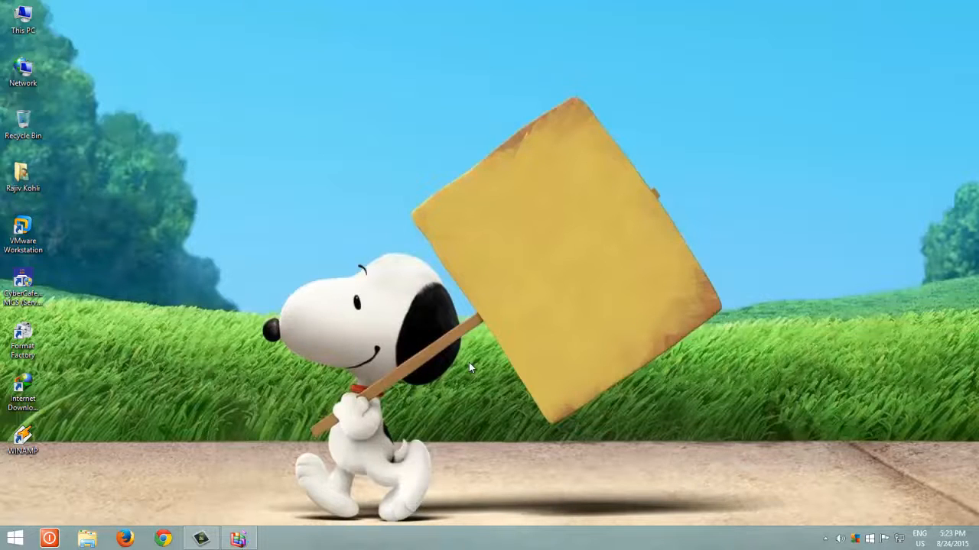
Launch Task Manager with Ctrl+Shift+Esc from the desktop
{"action": "right_click", "coordinate": [523, 538]}
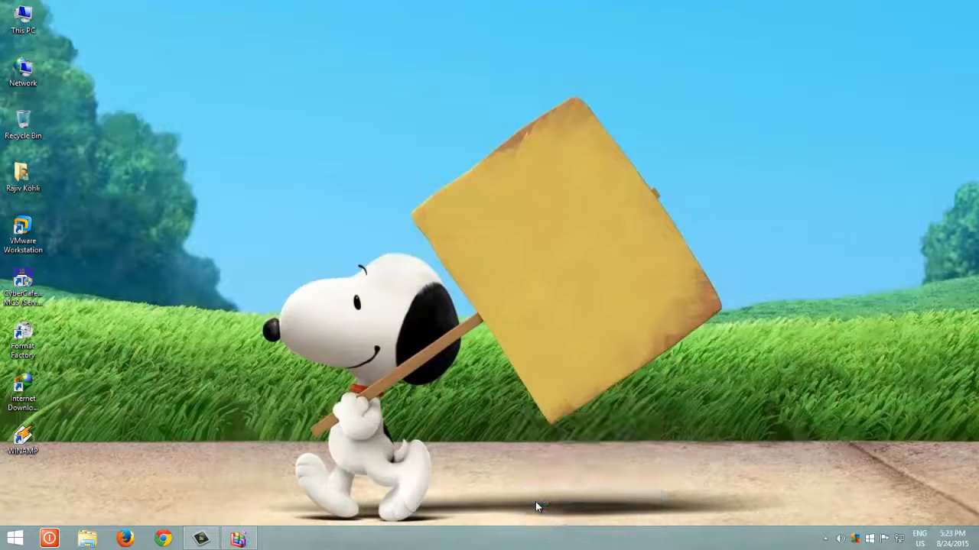
{"action": "key", "text": "ctrl+shift+esc"}
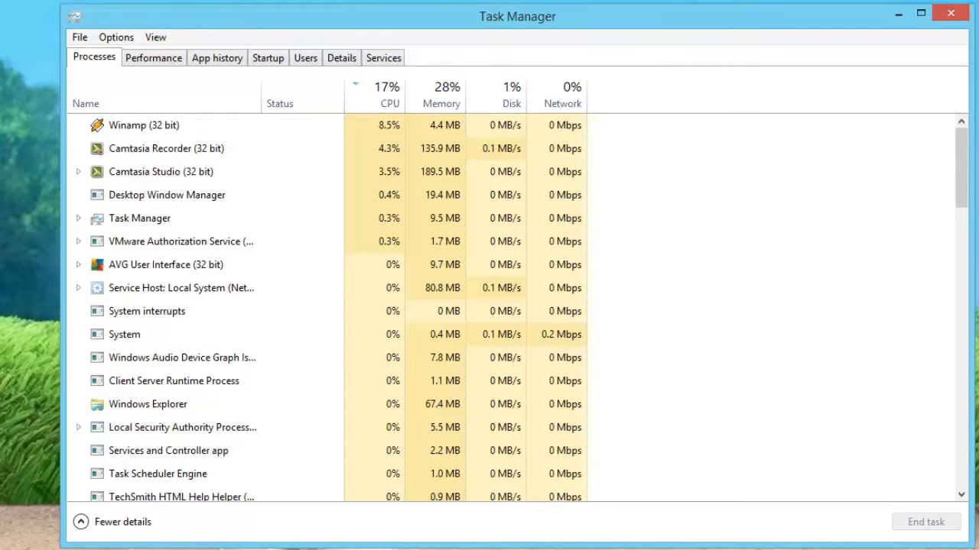
Jump from the Camtasia Studio process to its entry in the Details list
{"action": "left_click", "coordinate": [145, 148]}
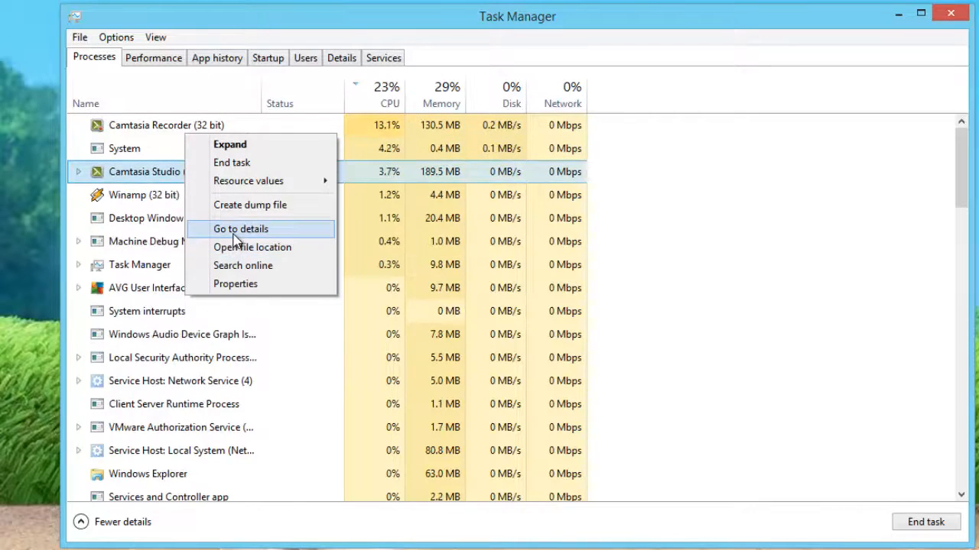
{"action": "left_click", "coordinate": [240, 229]}
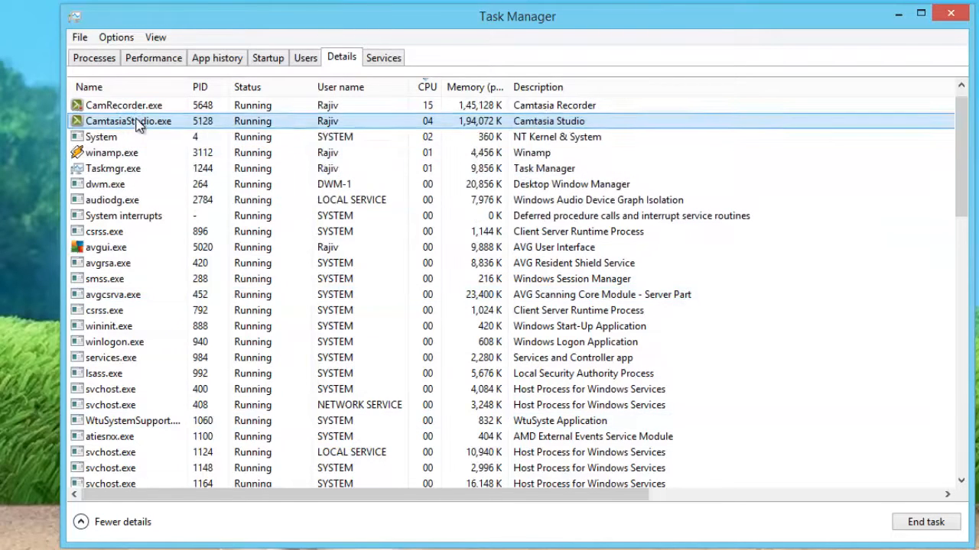
Bring up Set affinity for CamtasiaStudio.exe from its context menu
{"action": "right_click", "coordinate": [128, 121]}
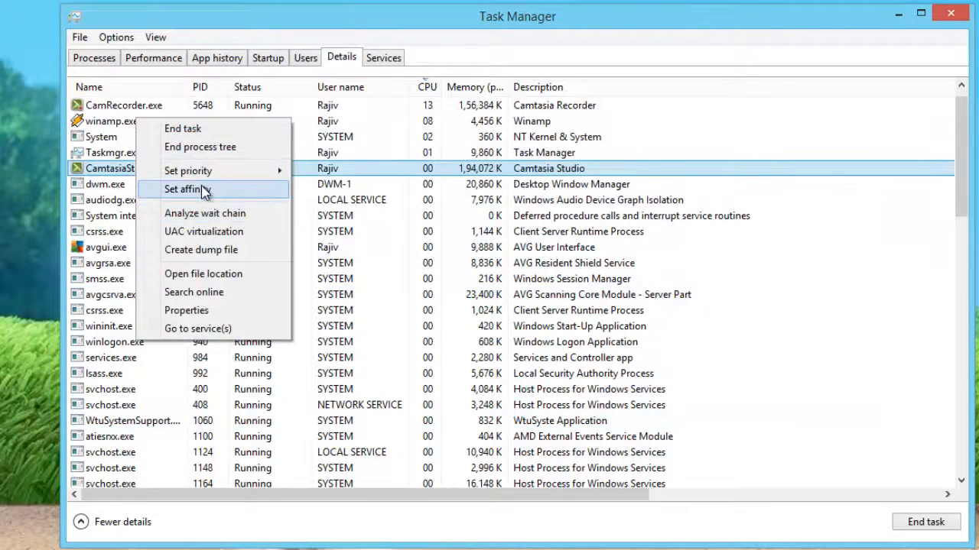
{"action": "left_click", "coordinate": [186, 190]}
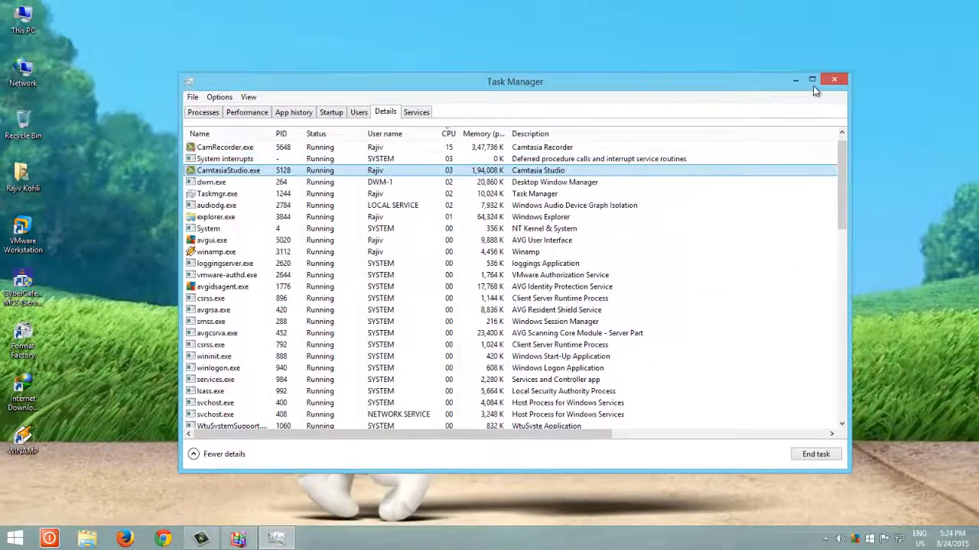
Minimize Task Manager and start producing the Camtasia project as a video
{"action": "left_click", "coordinate": [834, 80]}
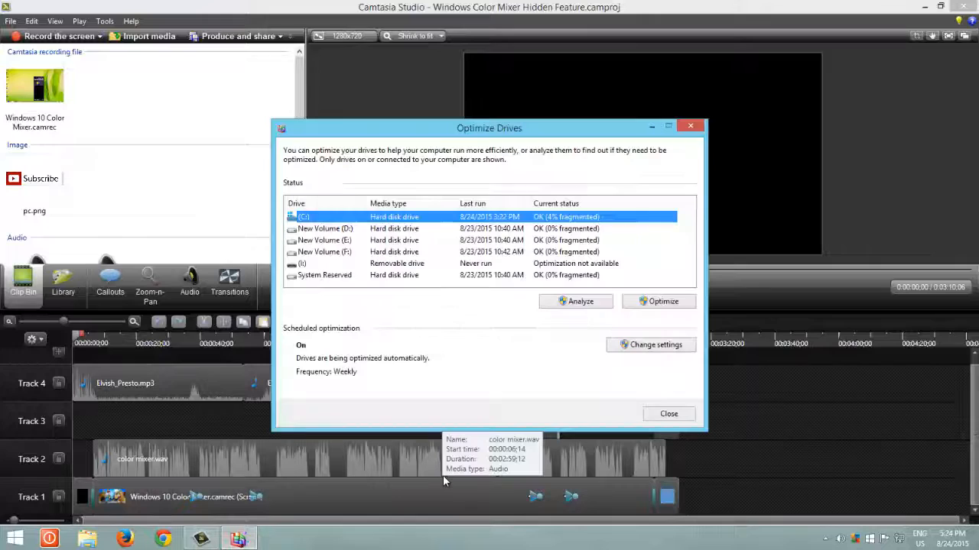
{"action": "left_click", "coordinate": [668, 413]}
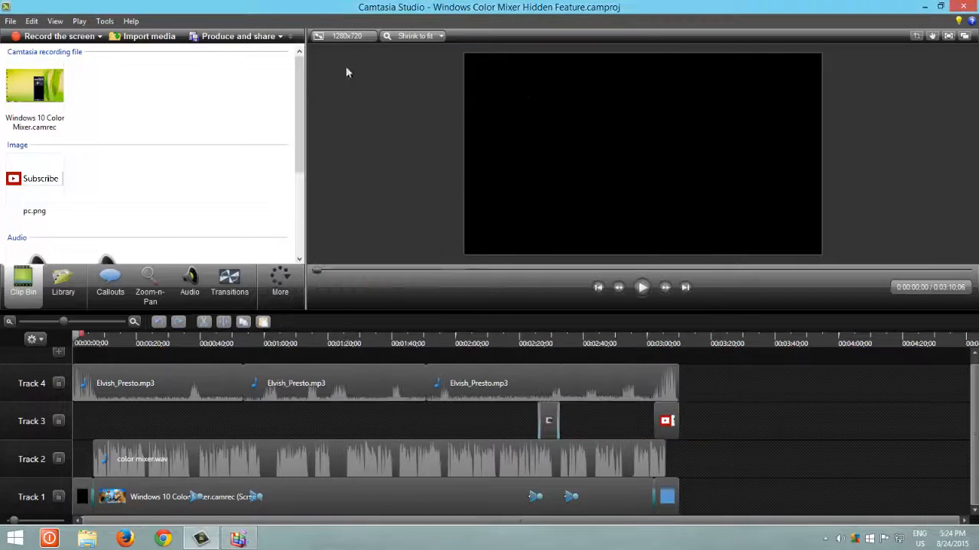
{"action": "left_click", "coordinate": [233, 36]}
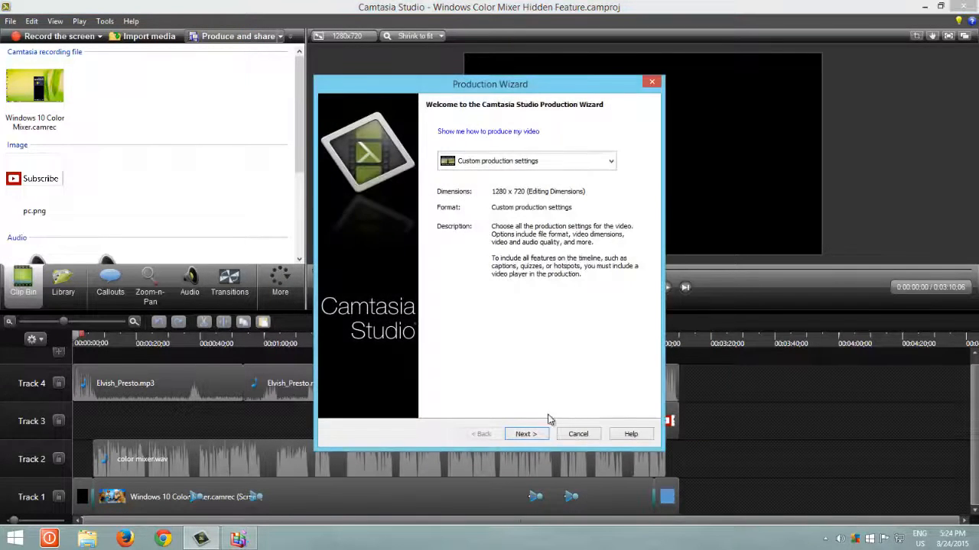
Accept the Production Wizard's preset and video steps and approve creating the missing output folder
{"action": "left_click", "coordinate": [524, 434]}
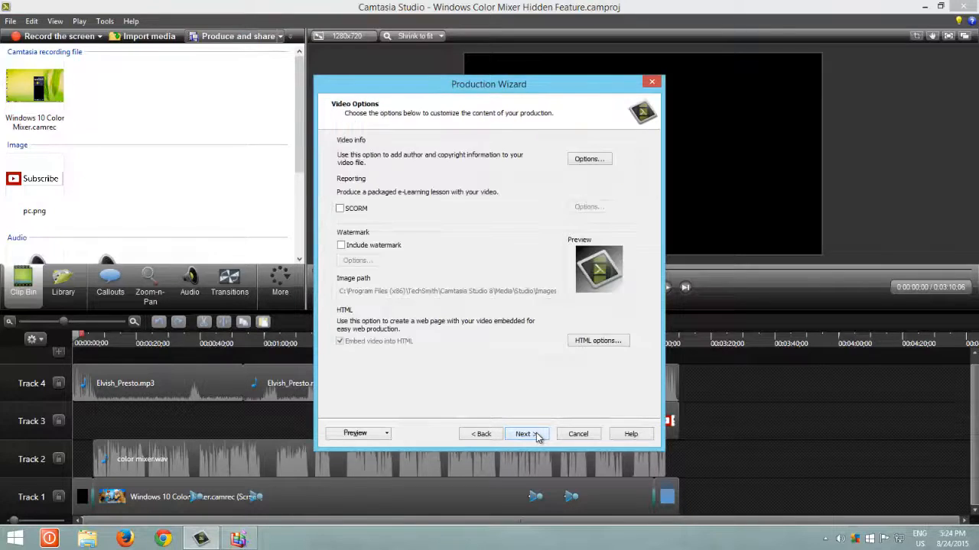
{"action": "left_click", "coordinate": [523, 434]}
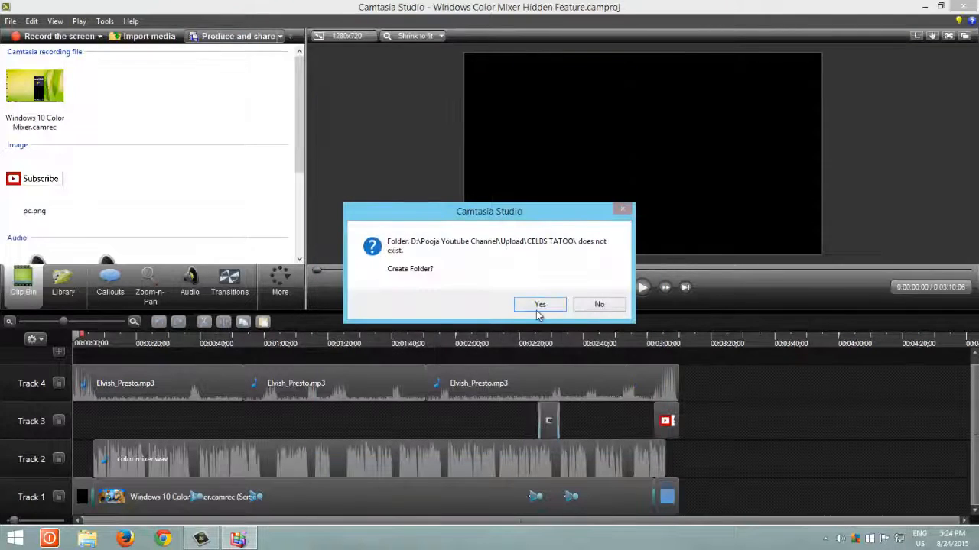
{"action": "left_click", "coordinate": [540, 304]}
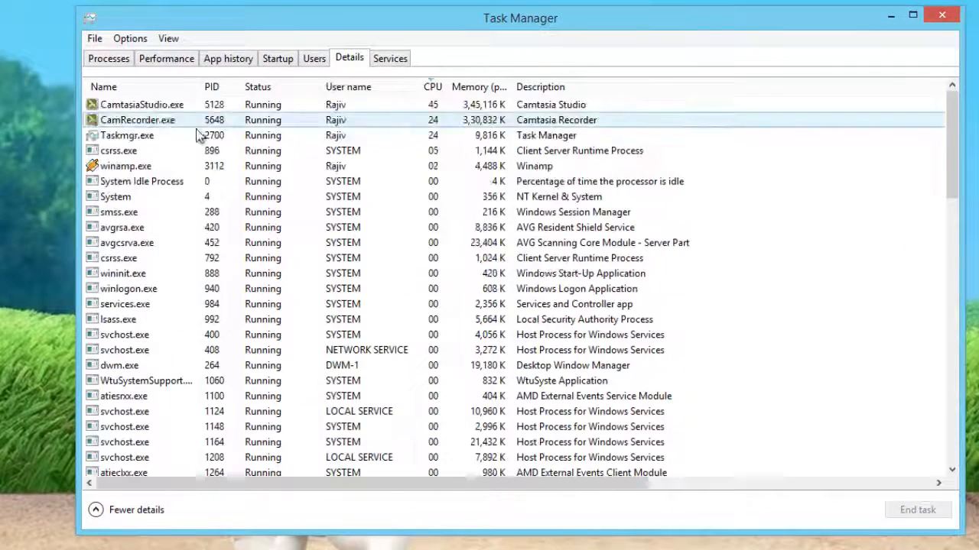
Limit CamtasiaStudio.exe to run only on CPU 1 via Set affinity
{"action": "right_click", "coordinate": [141, 104]}
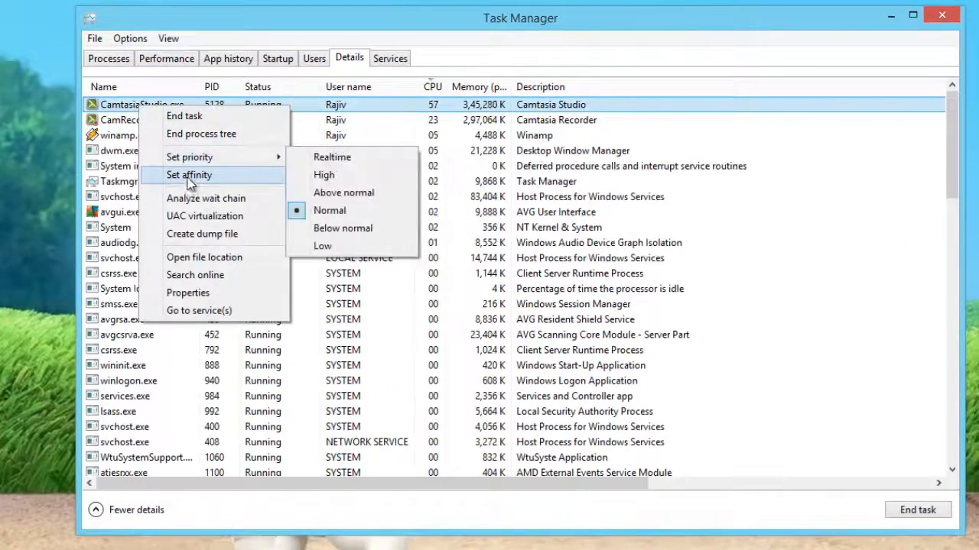
{"action": "left_click", "coordinate": [190, 174]}
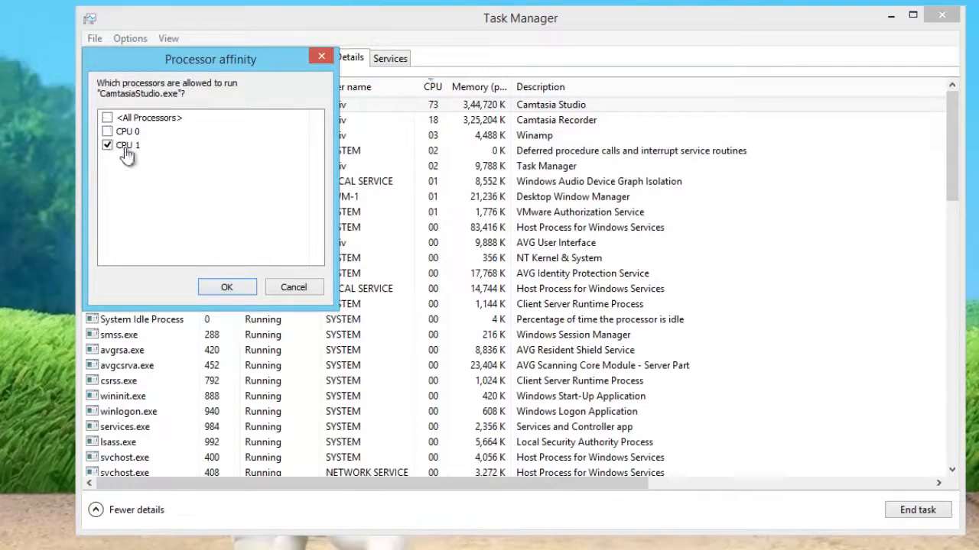
{"action": "left_click", "coordinate": [227, 287]}
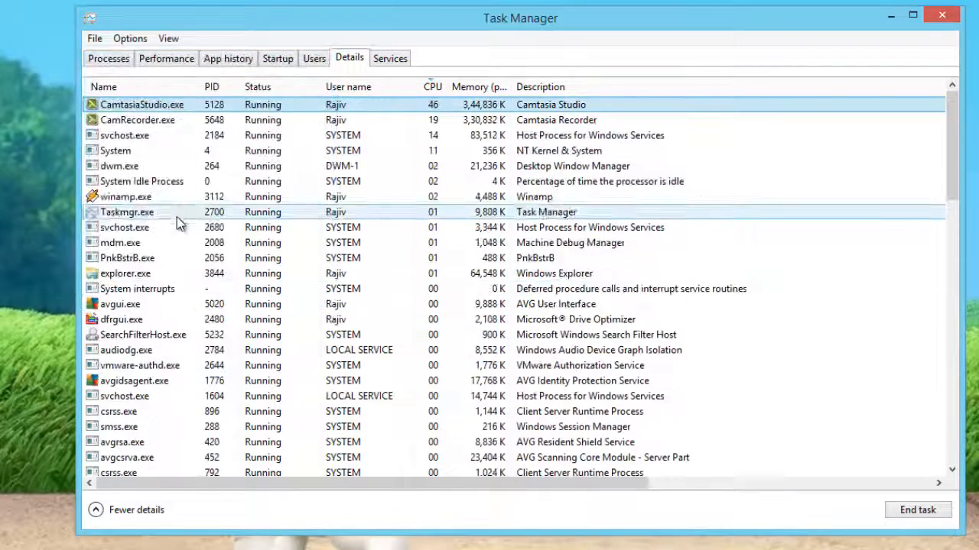
Bring up Set affinity for the Drive Optimizer process dfrgui.exe
{"action": "right_click", "coordinate": [120, 335]}
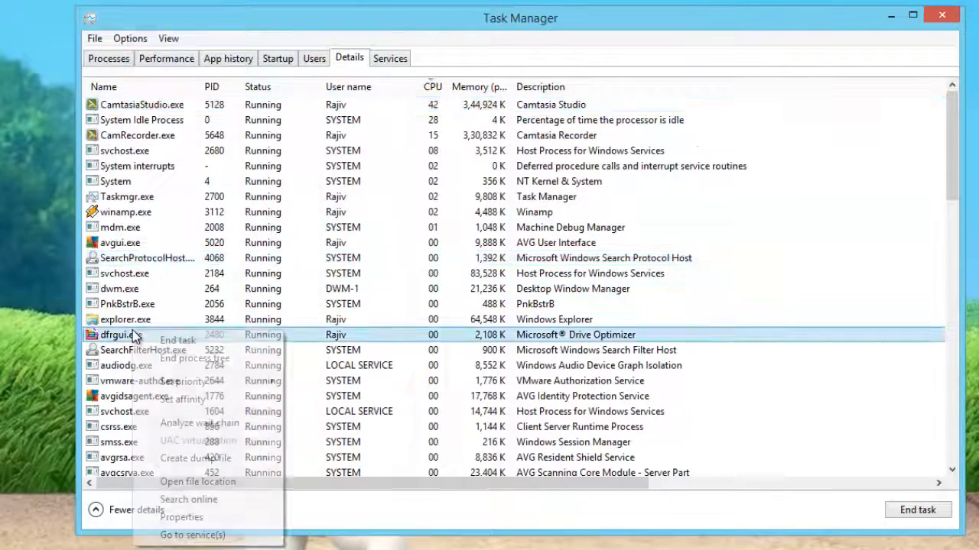
{"action": "left_click", "coordinate": [179, 398]}
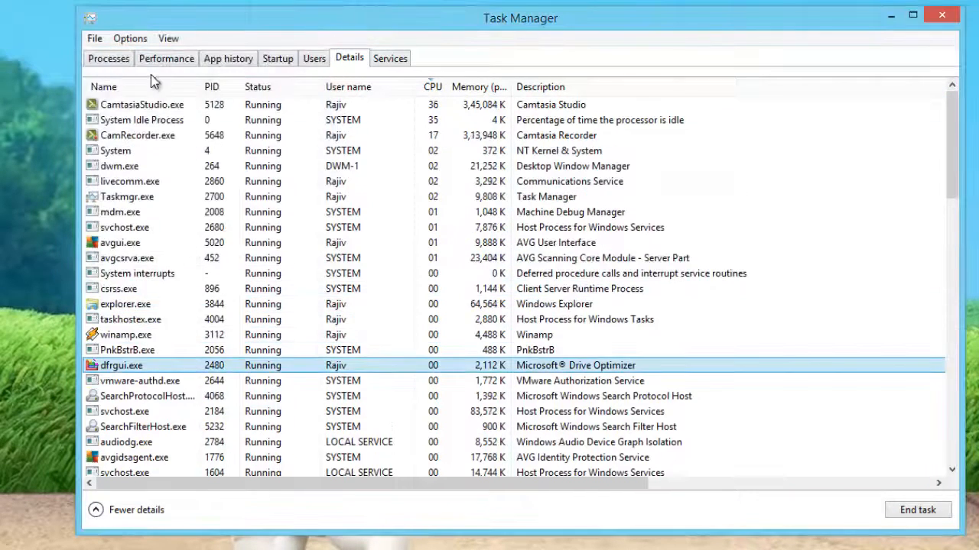
View the Performance CPU chart, check per-core usage in Resource Monitor, then close it
{"action": "left_click", "coordinate": [165, 58]}
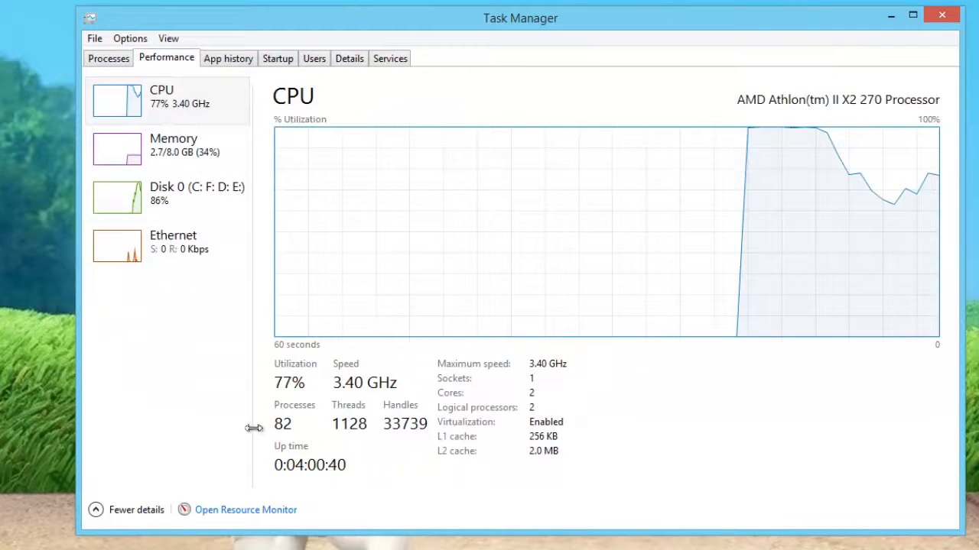
{"action": "left_click", "coordinate": [245, 511]}
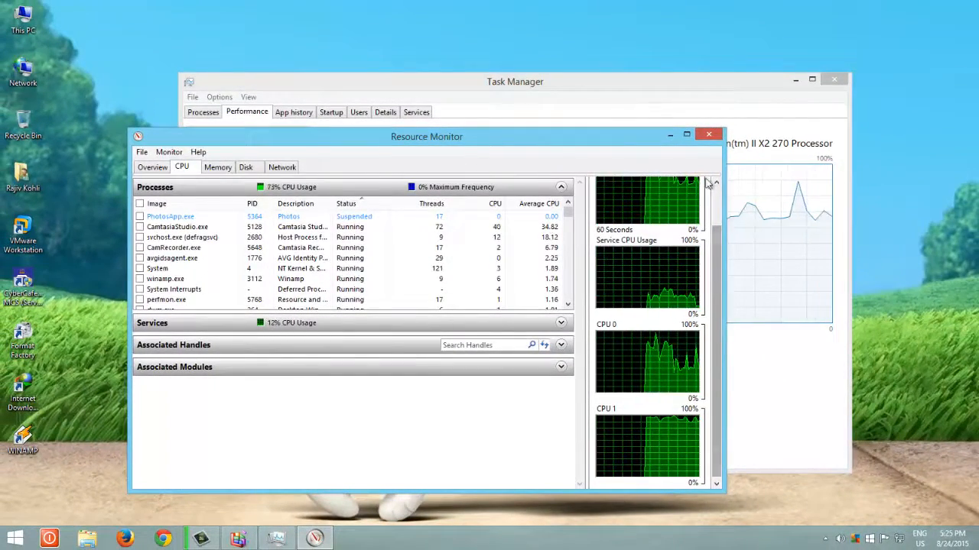
{"action": "left_click", "coordinate": [708, 135]}
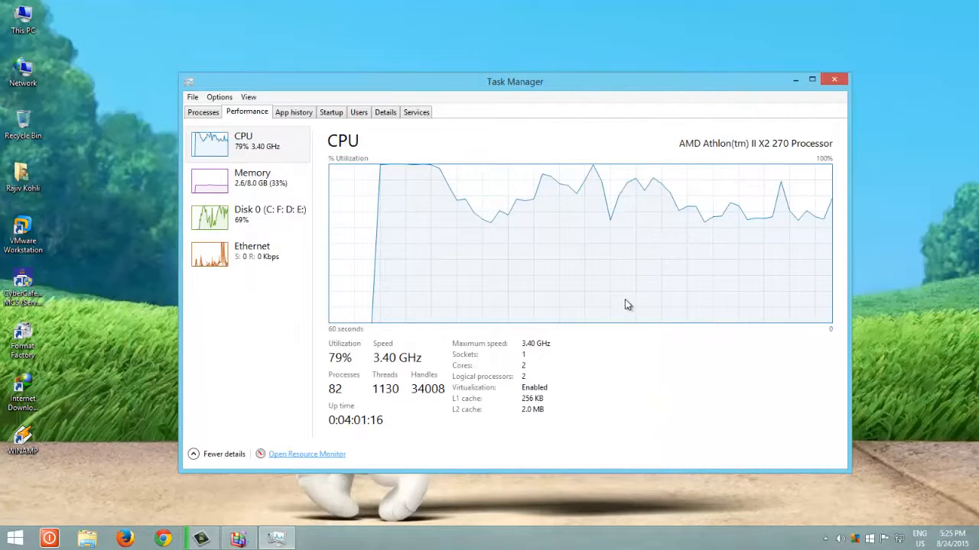
{"action": "mouse_move", "coordinate": [627, 306]}
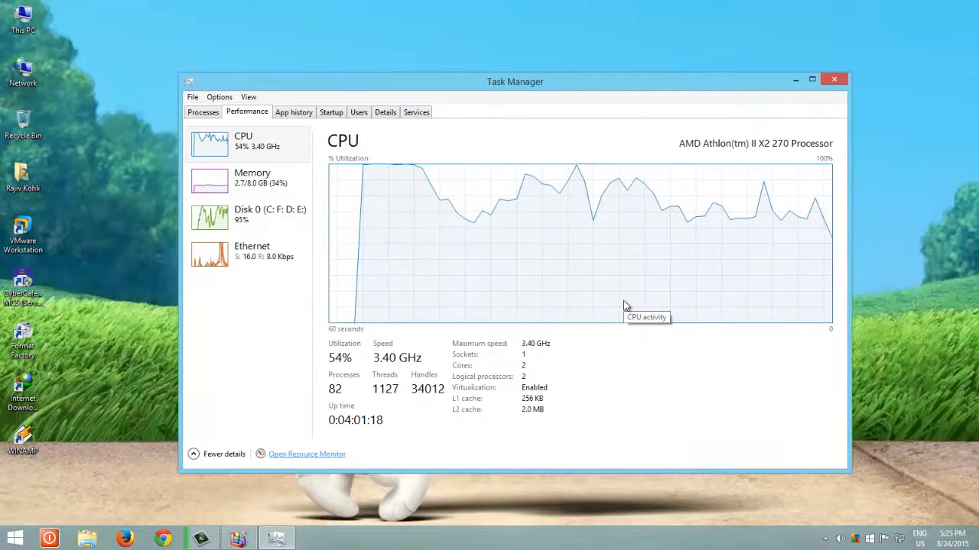